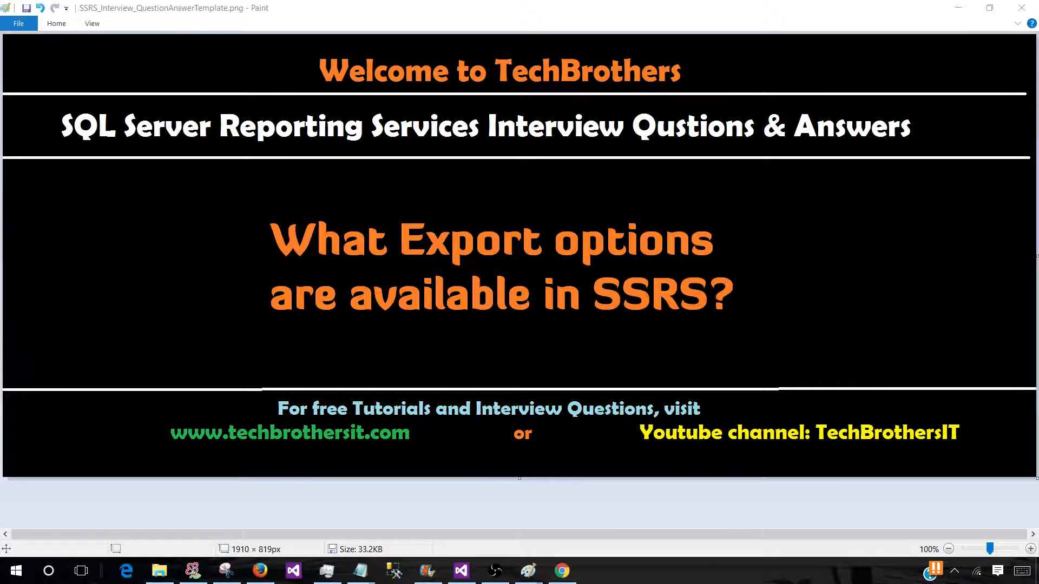
pyautogui.moveTo(561, 569)
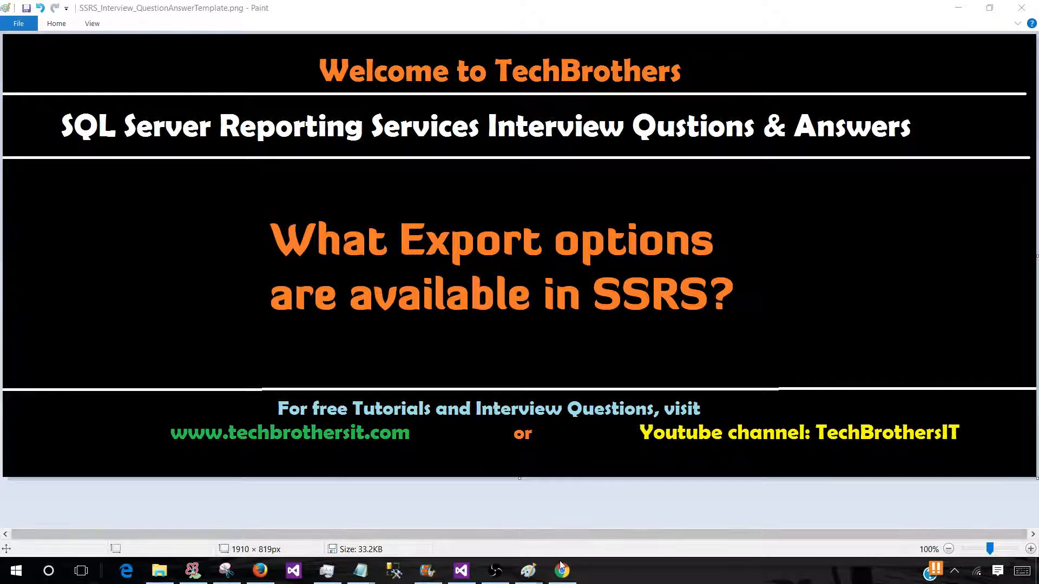
# Switch to the Chrome window showing Report Manager's Reports folder with eight deployed reports
pyautogui.click(561, 569)
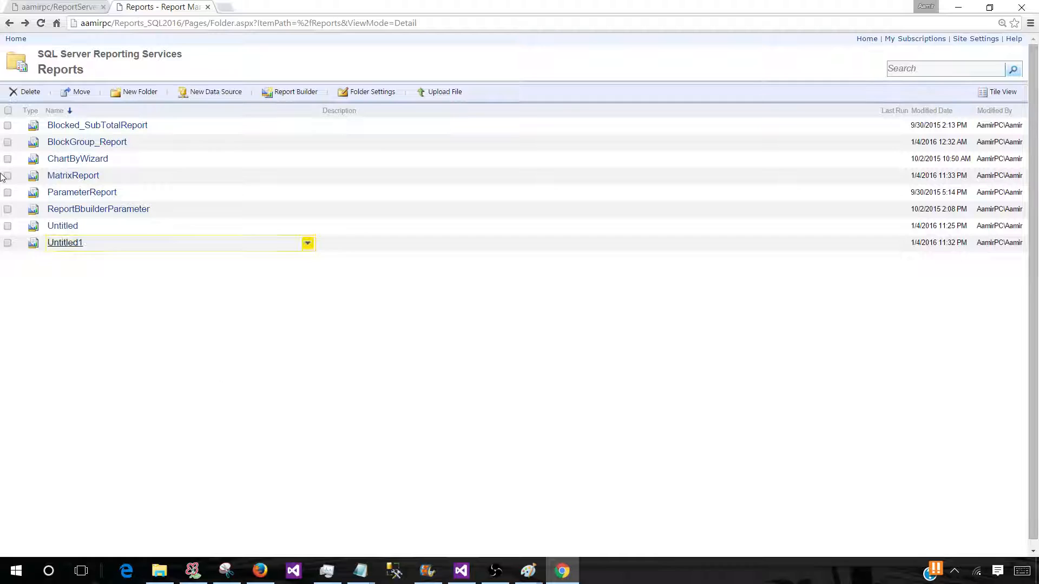
pyautogui.moveTo(87, 141)
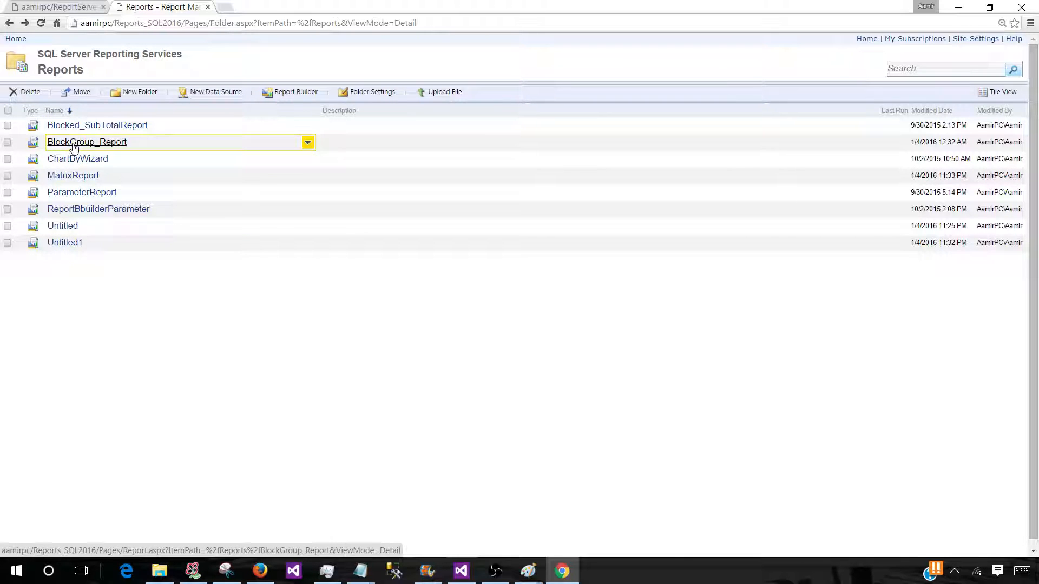
# Run BlockGroup_Report from the Reports folder to view regional sales with the 17300 total
pyautogui.click(86, 142)
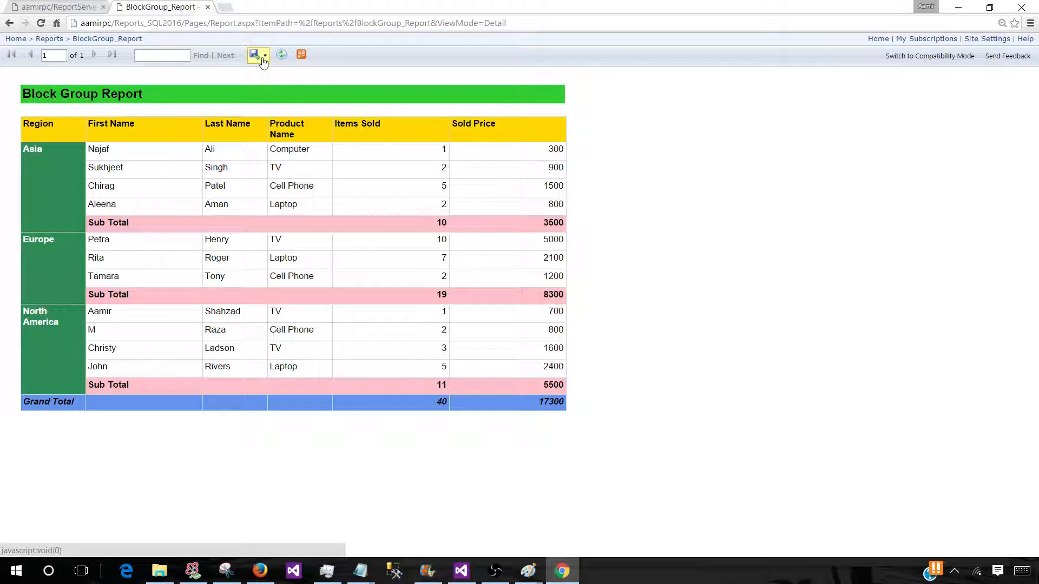
pyautogui.moveTo(258, 55)
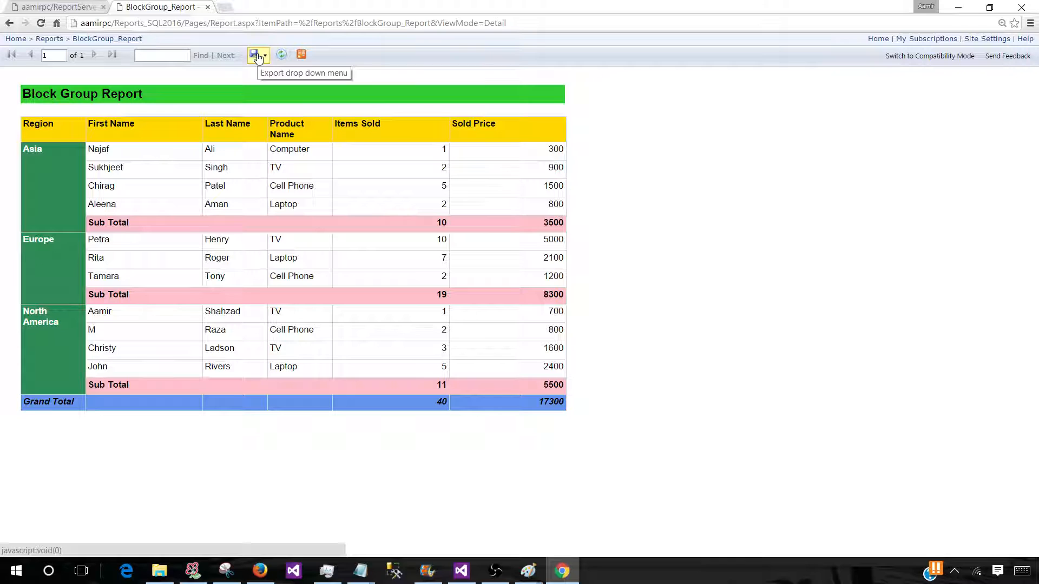
pyautogui.click(255, 54)
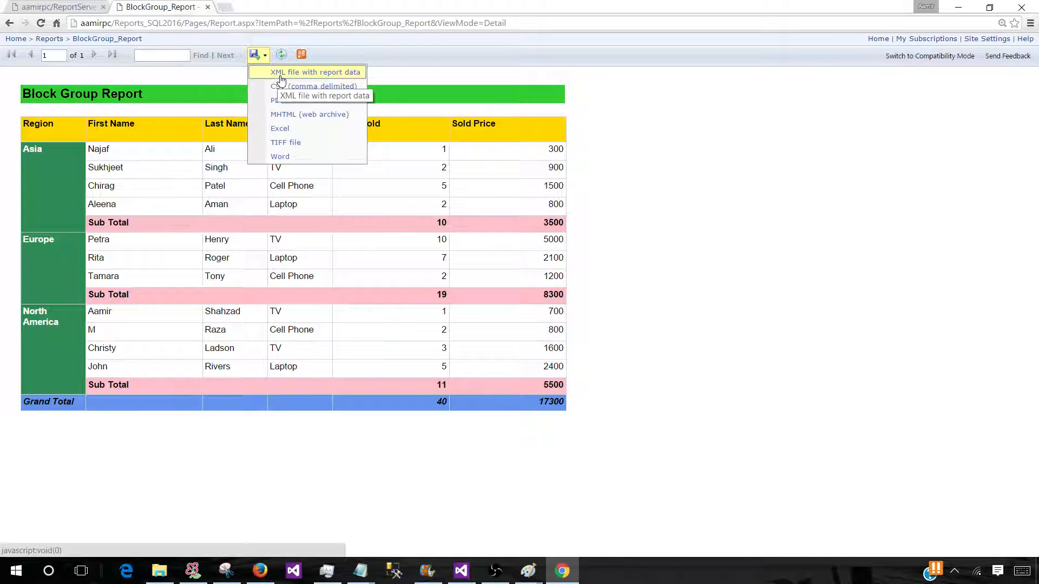
pyautogui.moveTo(276, 99)
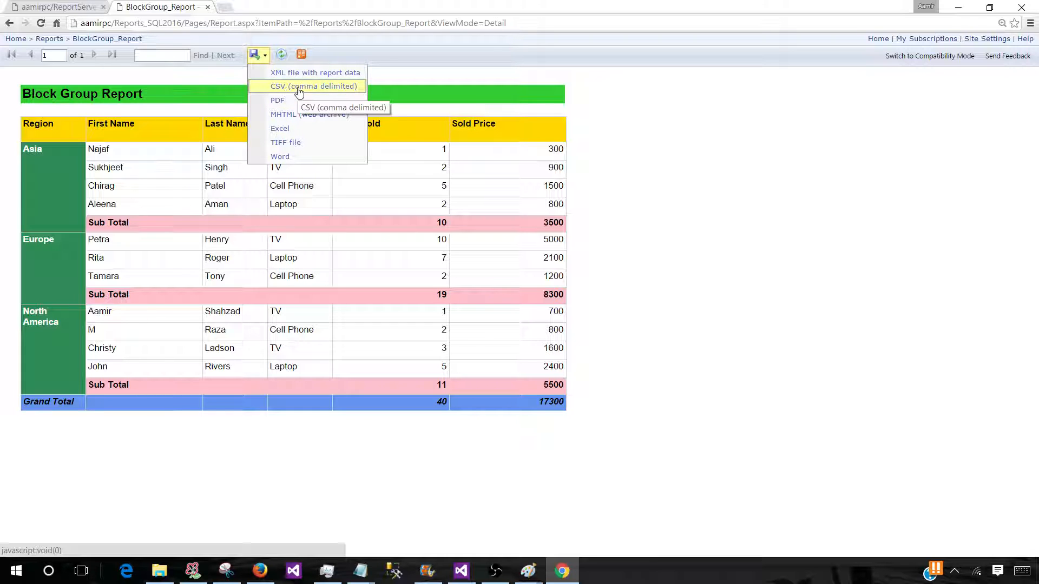
pyautogui.moveTo(285, 114)
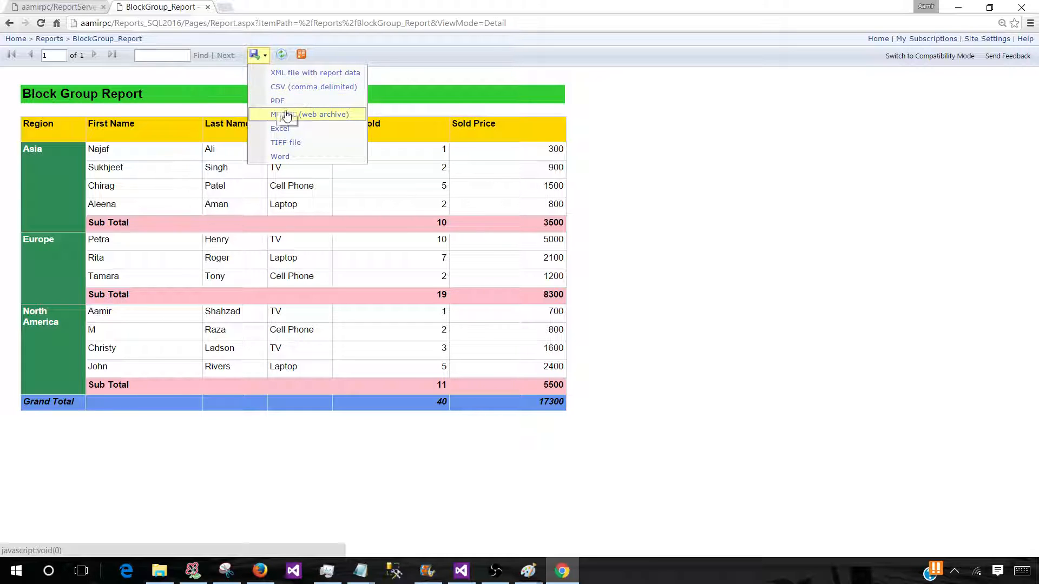
pyautogui.moveTo(281, 128)
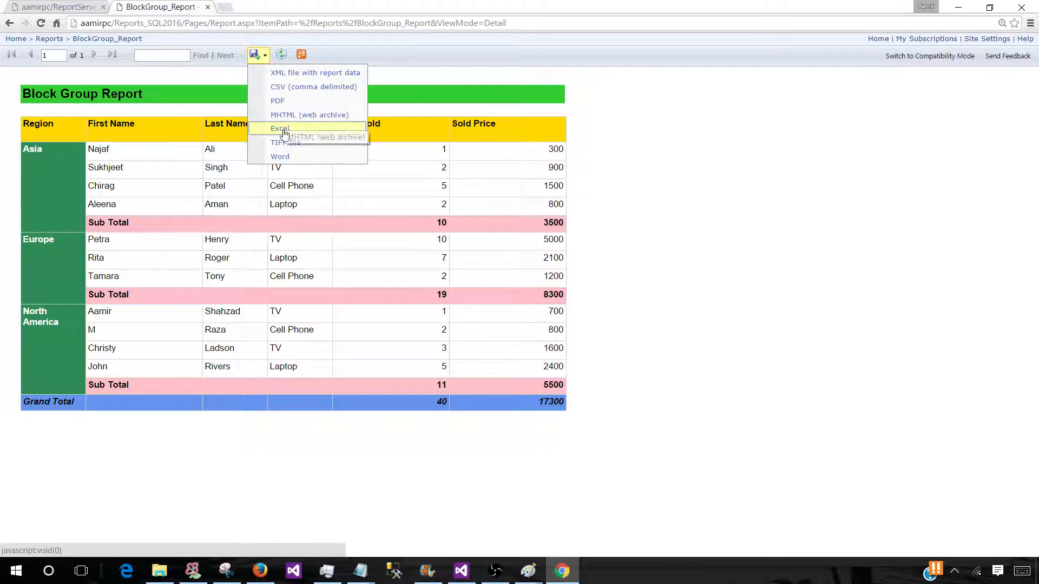
pyautogui.moveTo(285, 142)
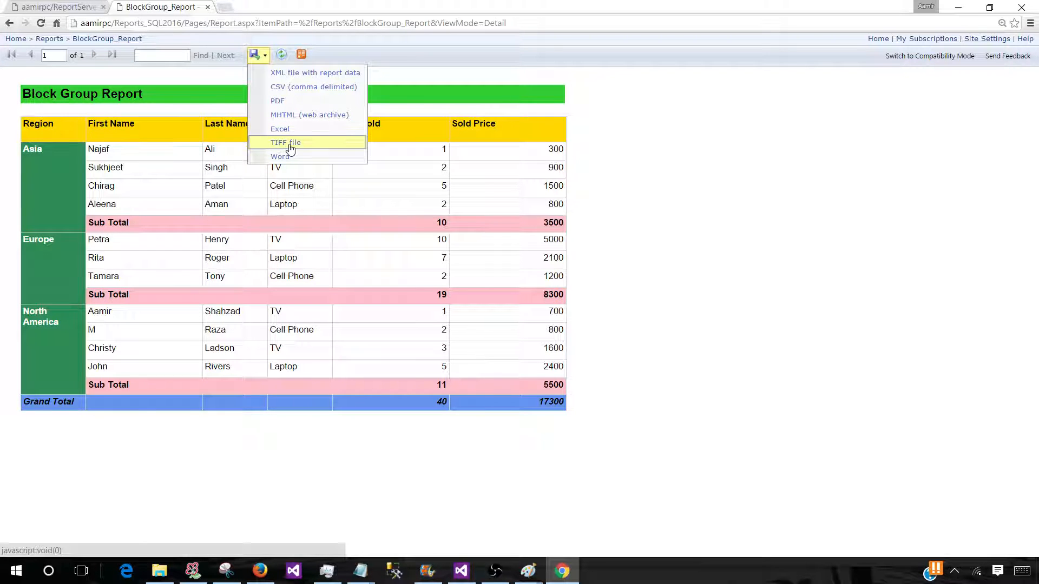
pyautogui.moveTo(284, 159)
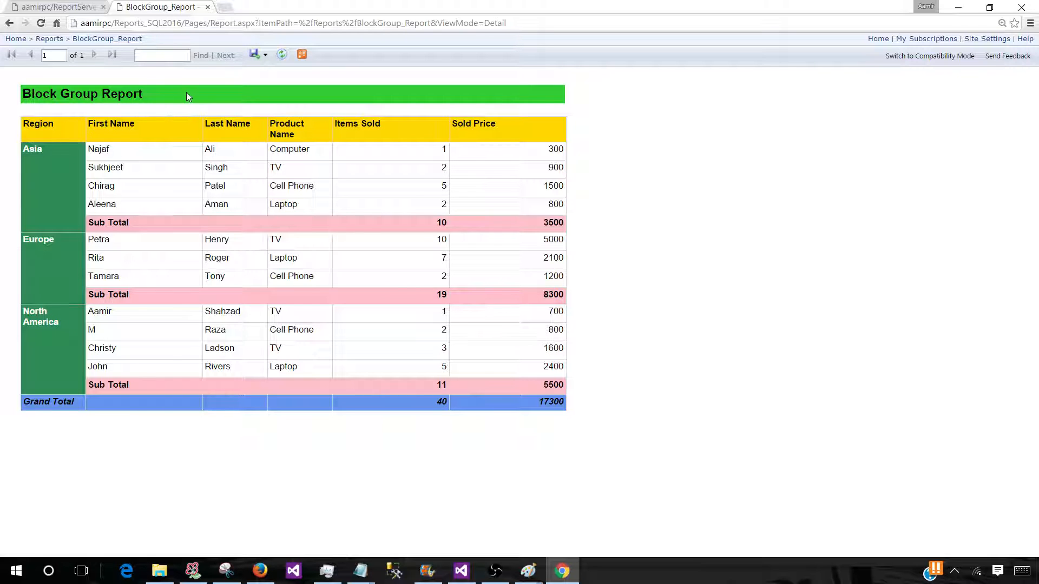
pyautogui.moveTo(116, 108)
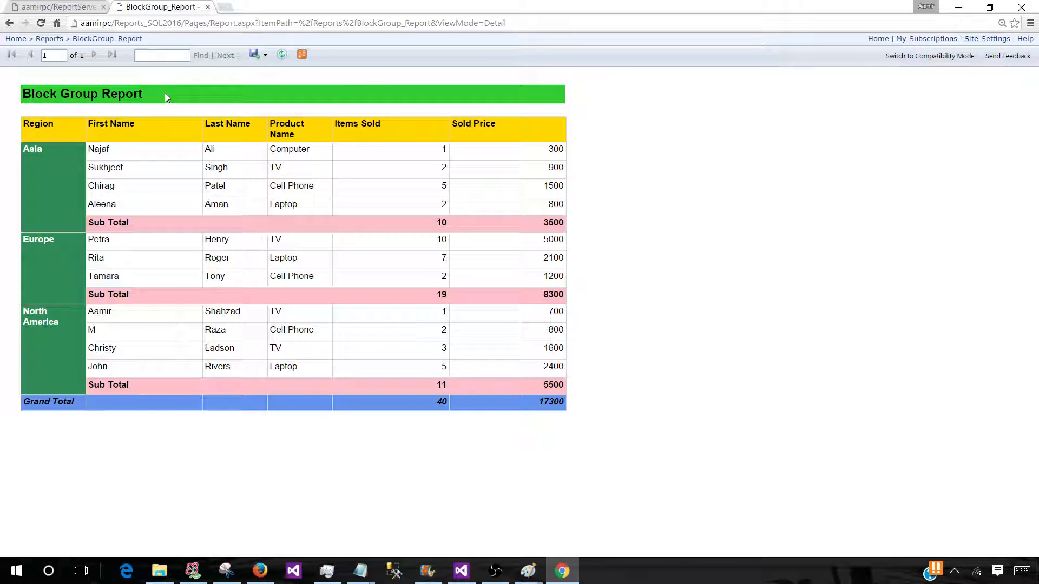
# Export BlockGroup_Report as PDF from the Export drop-down
pyautogui.click(254, 54)
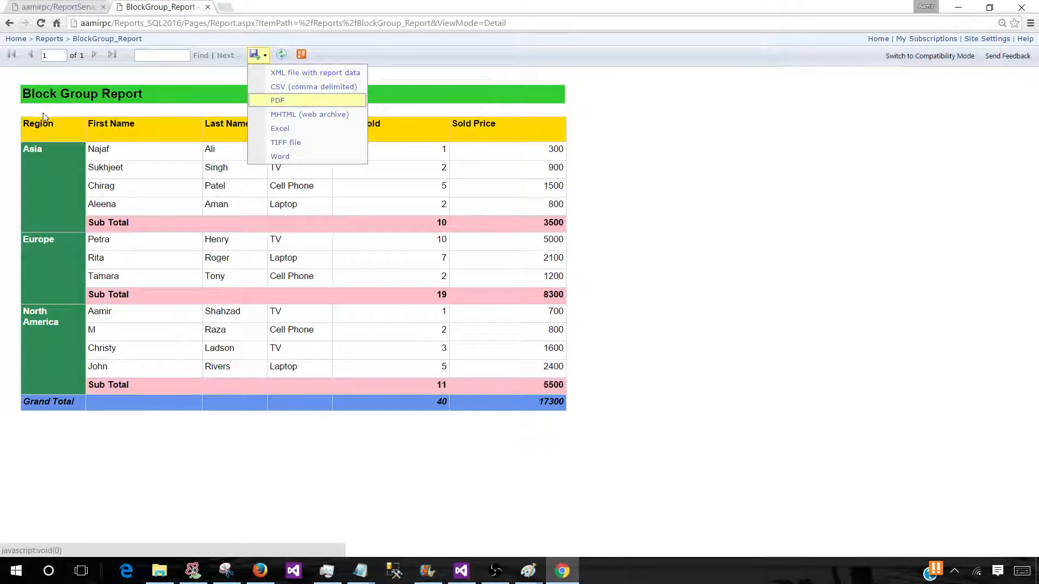
pyautogui.moveTo(167, 188)
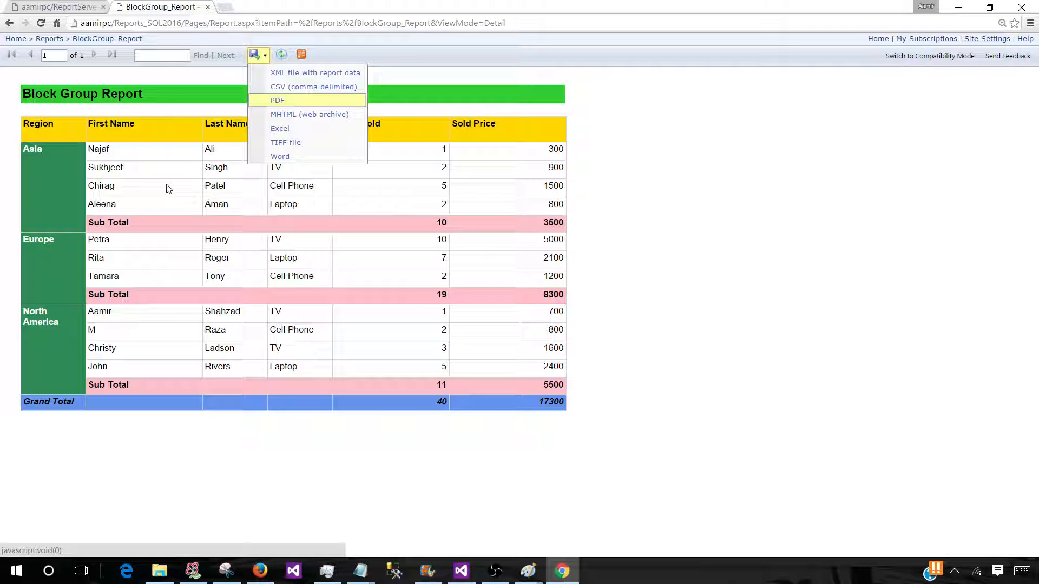
pyautogui.moveTo(159, 214)
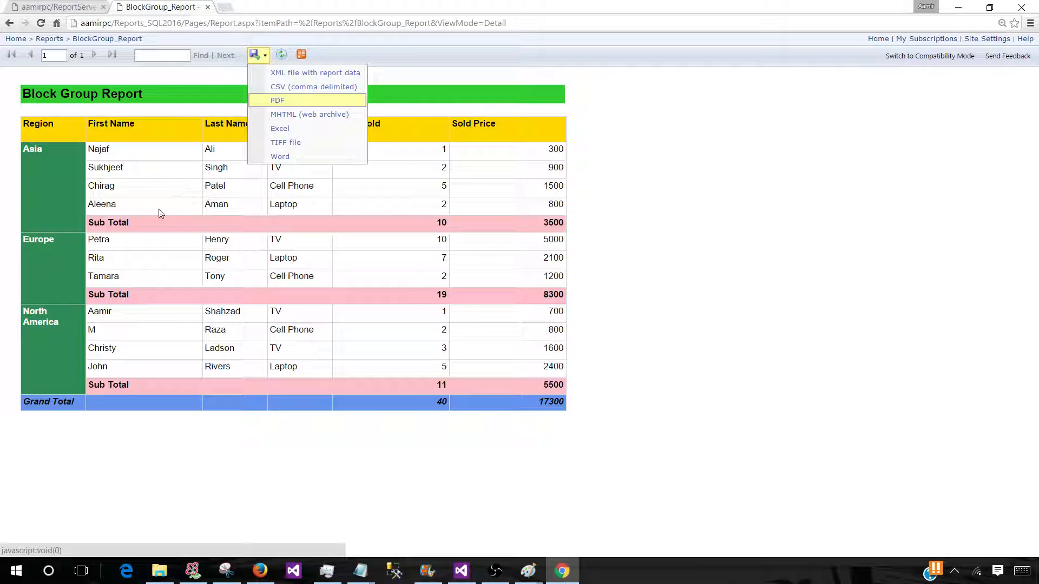
pyautogui.moveTo(280, 157)
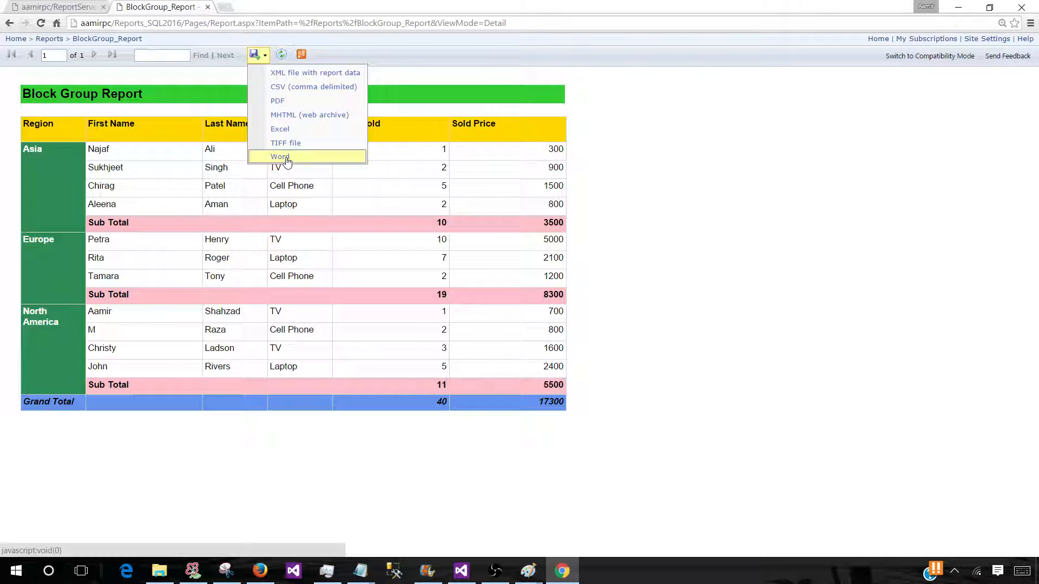
pyautogui.moveTo(280, 156)
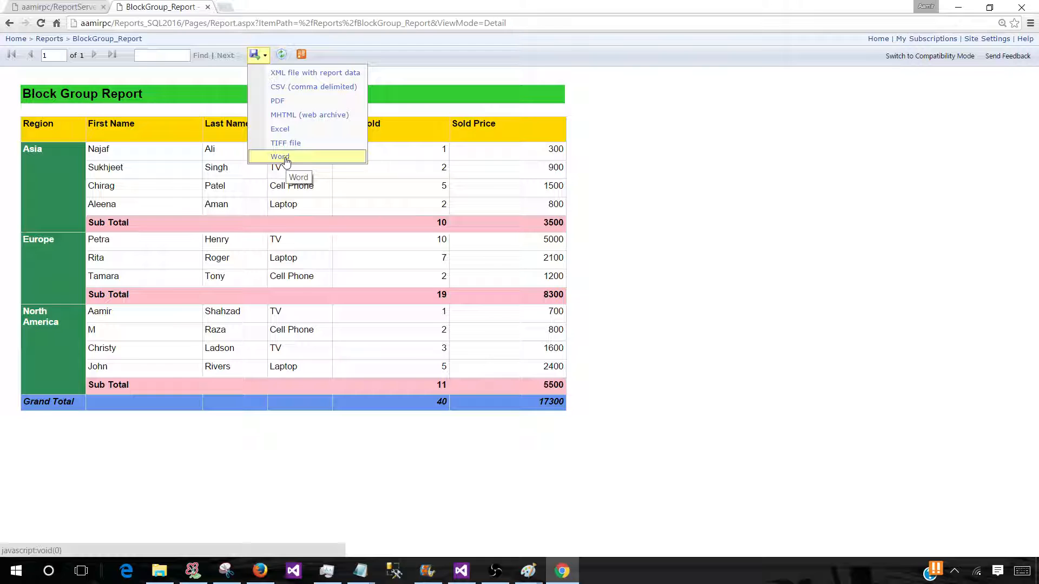
pyautogui.moveTo(184, 287)
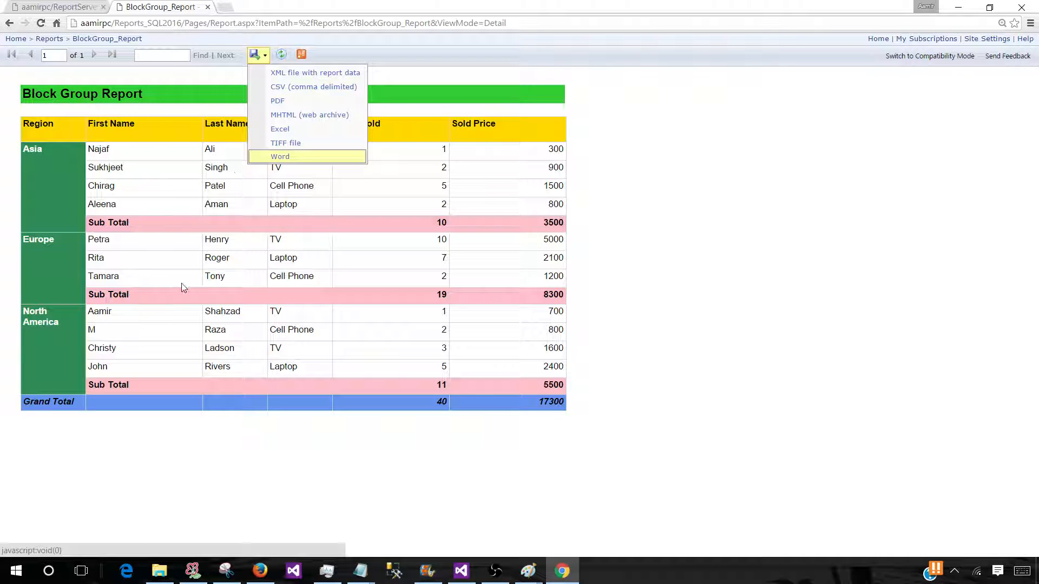
pyautogui.moveTo(128, 204)
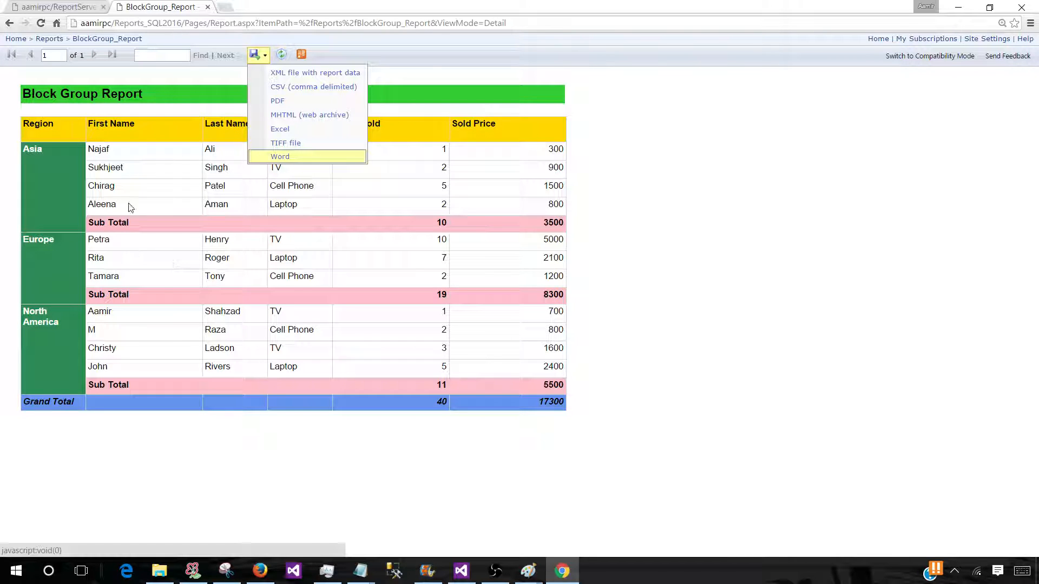
pyautogui.moveTo(182, 310)
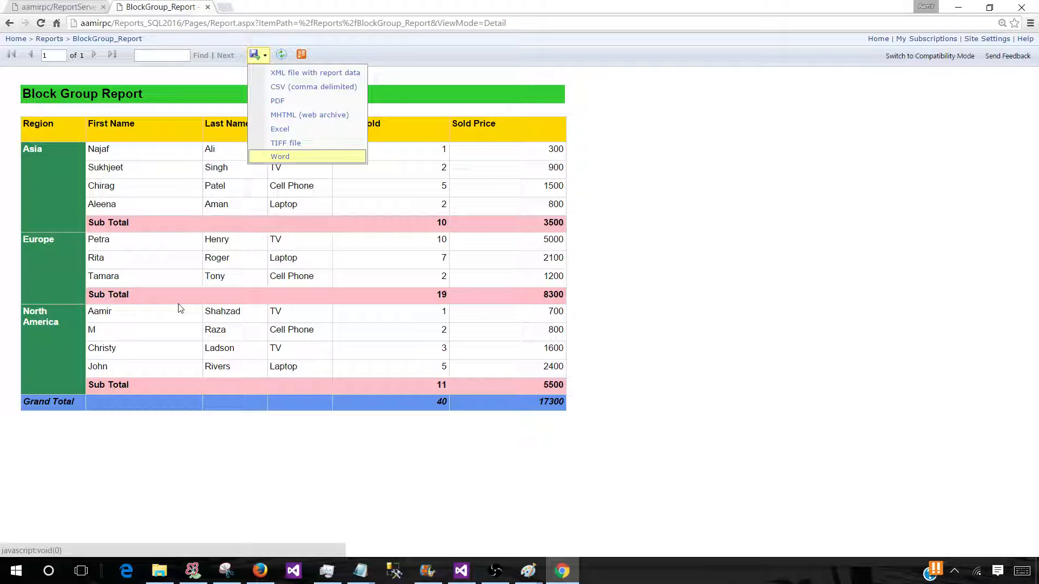
pyautogui.moveTo(257, 161)
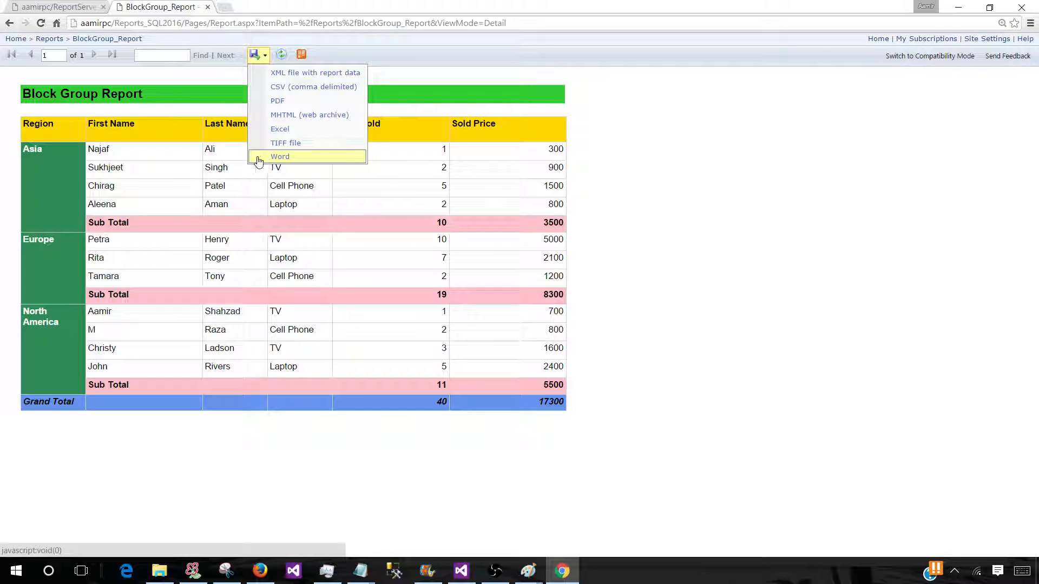
pyautogui.moveTo(280, 157)
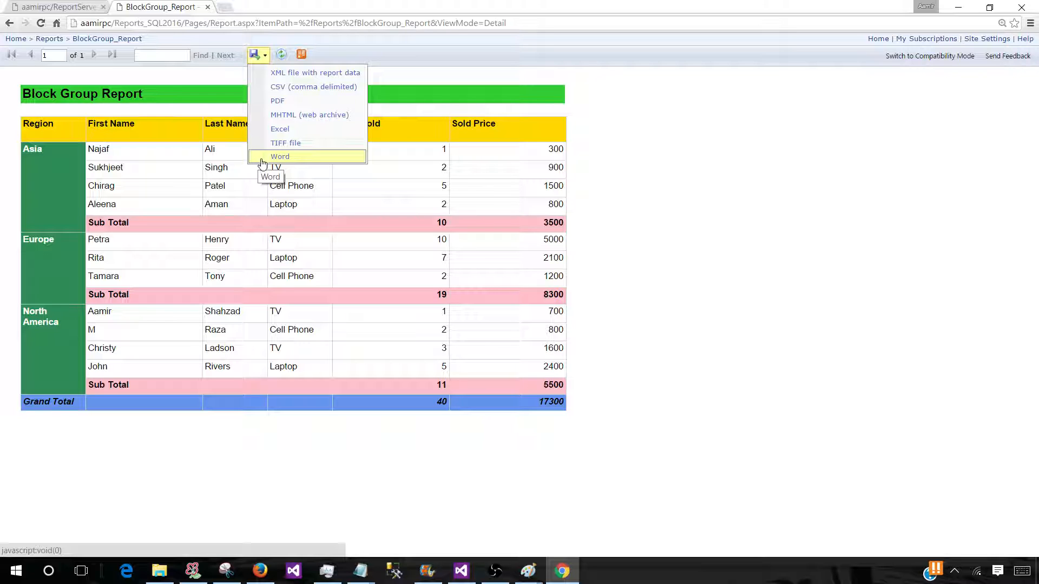
pyautogui.moveTo(277, 100)
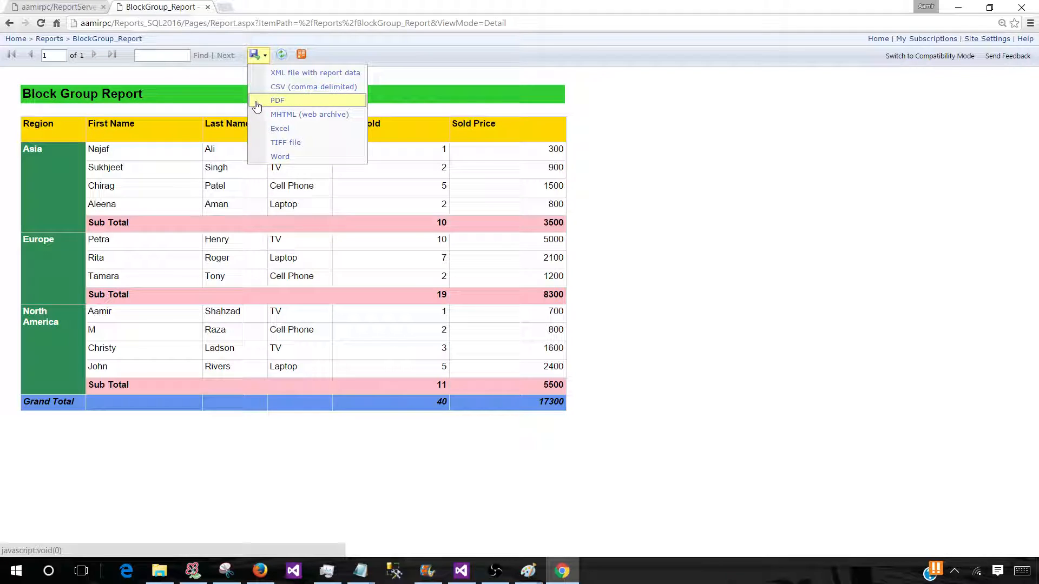
pyautogui.moveTo(257, 106)
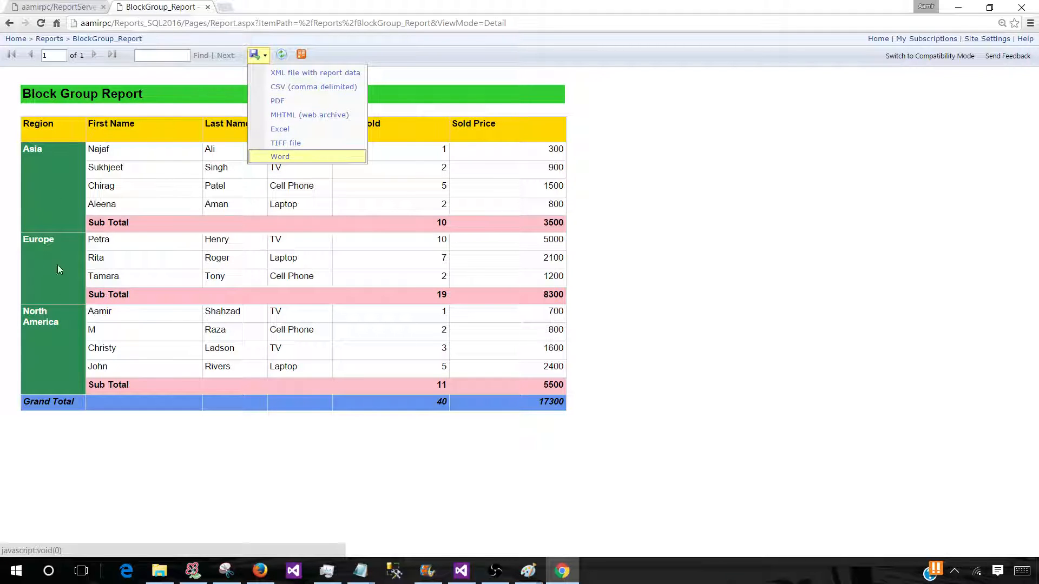
pyautogui.moveTo(204, 139)
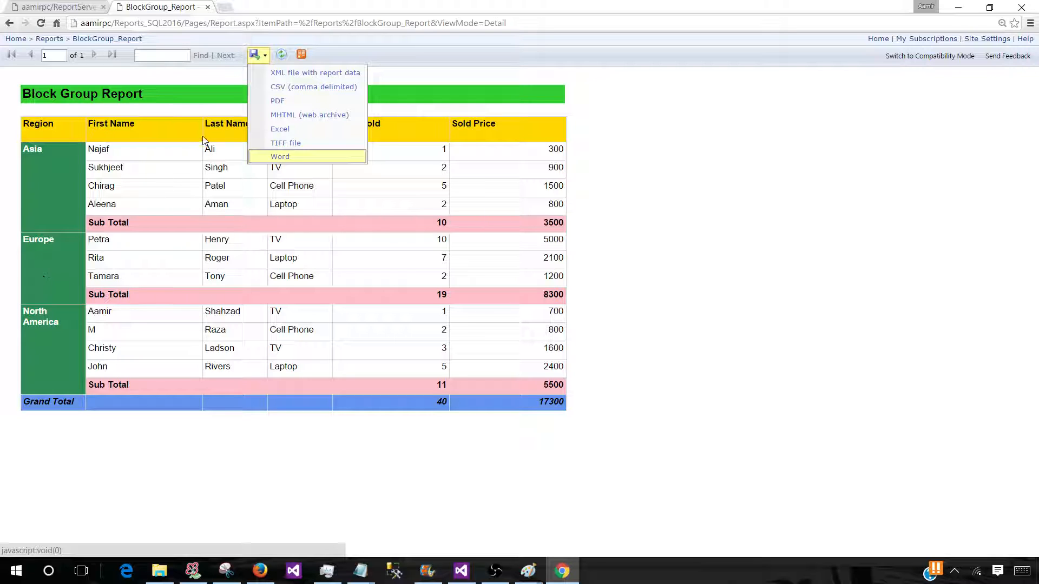
pyautogui.moveTo(279, 129)
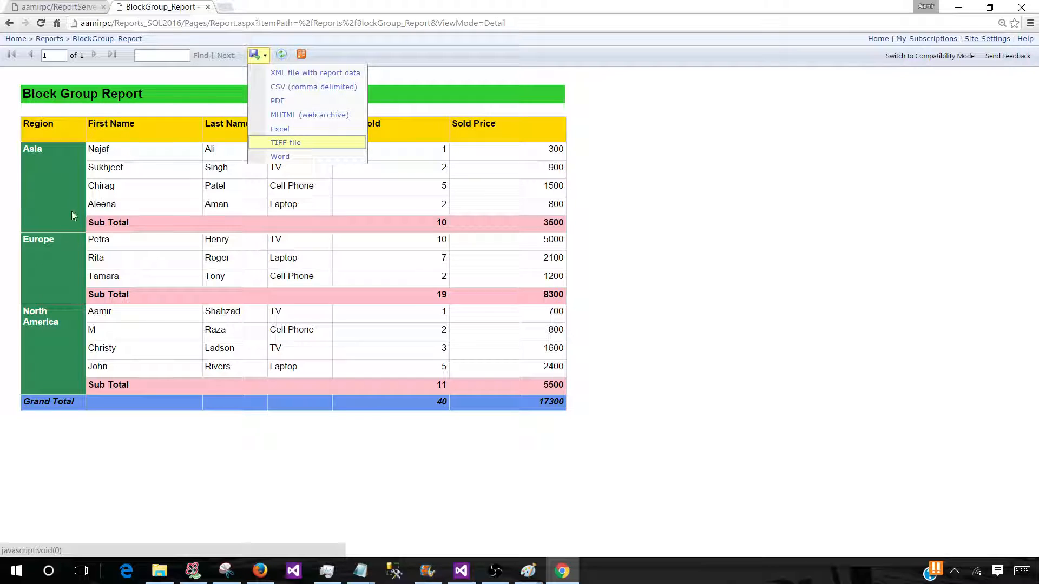
pyautogui.click(277, 100)
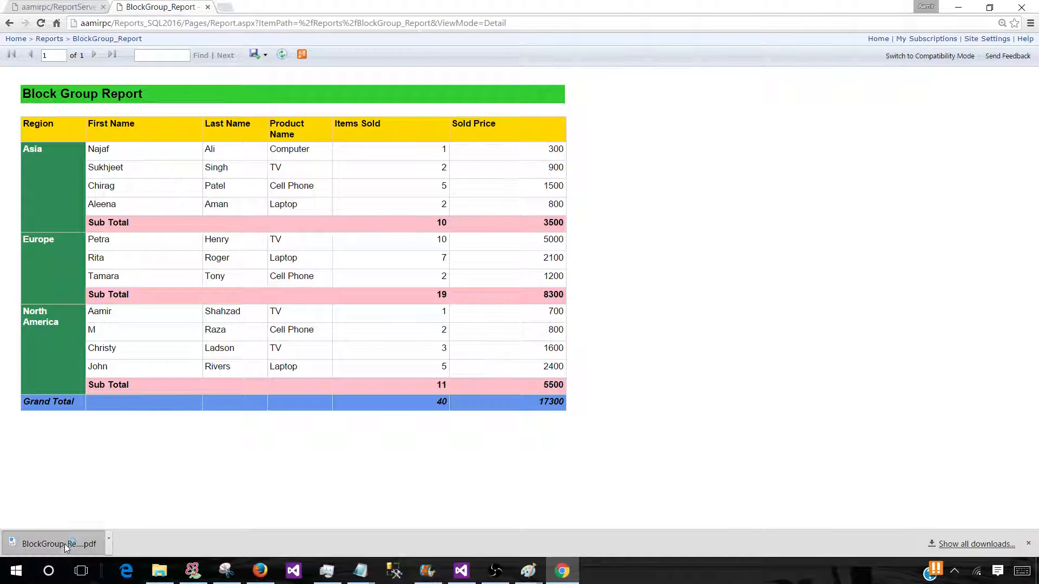
# Review the downloaded BlockGroup_Report PDF, then return to the live report tab
pyautogui.click(59, 544)
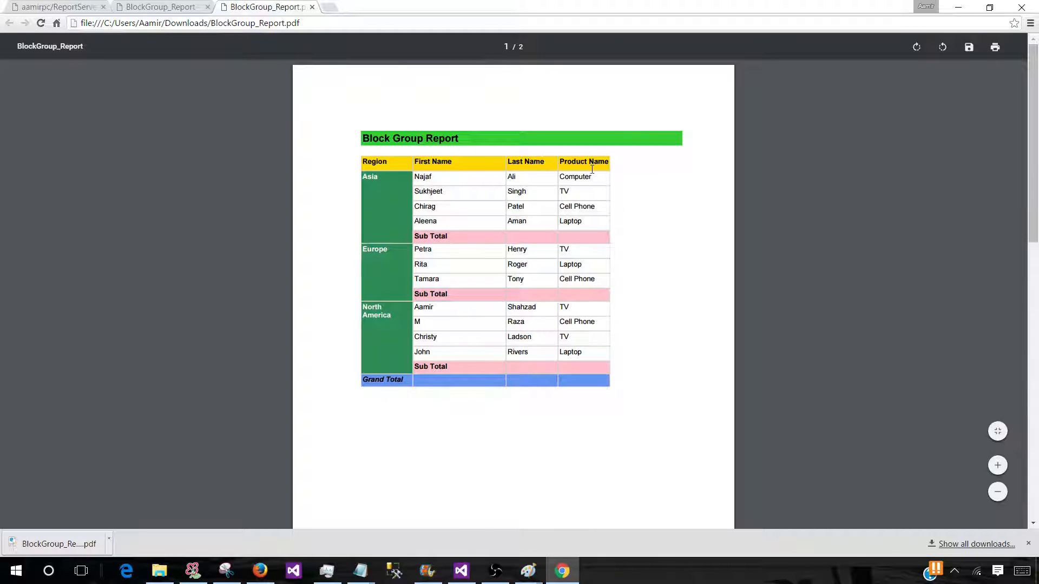
pyautogui.scroll(-3)
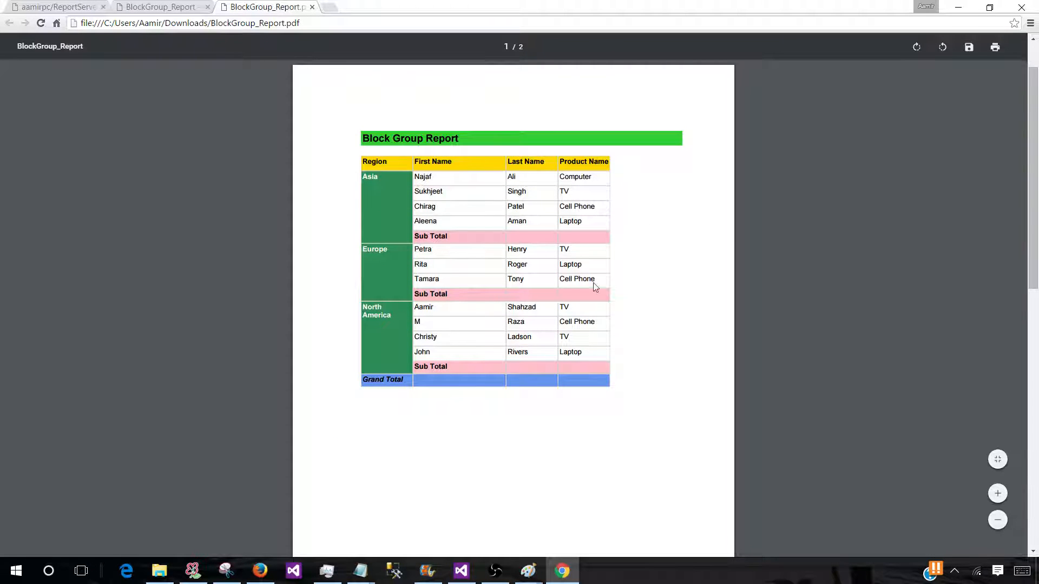
pyautogui.scroll(-3)
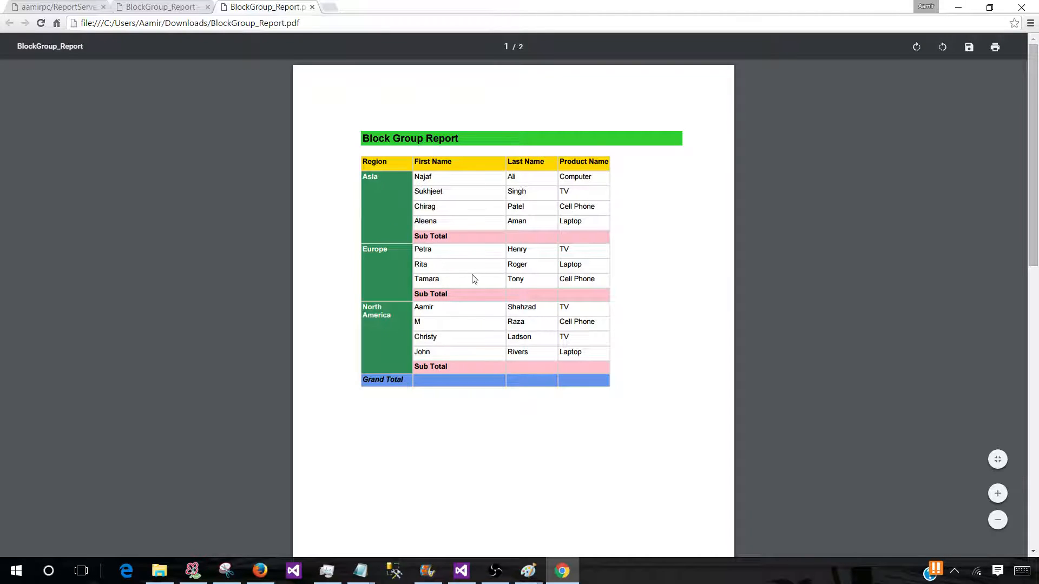
pyautogui.moveTo(472, 295)
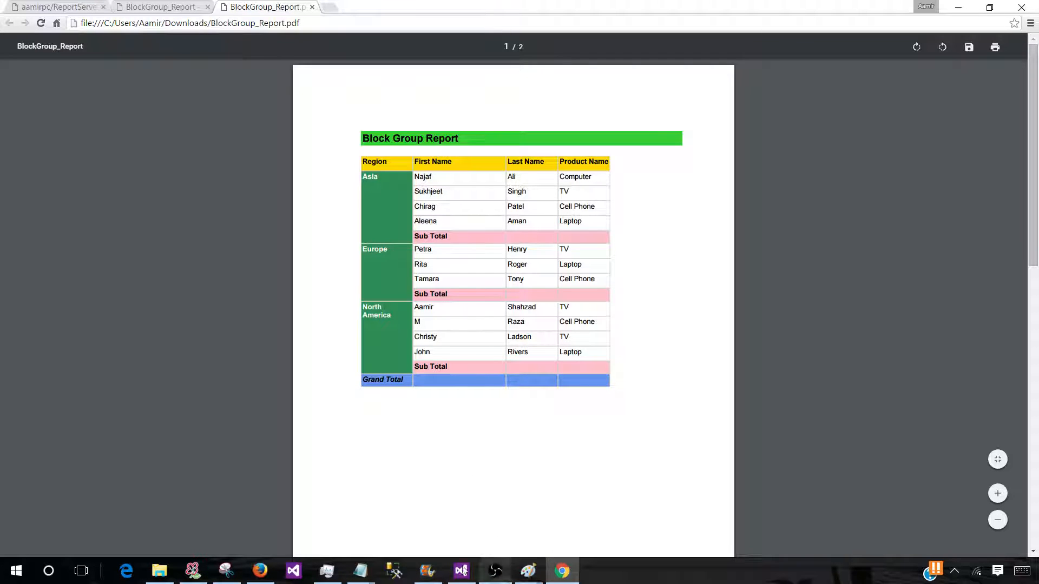
pyautogui.click(159, 6)
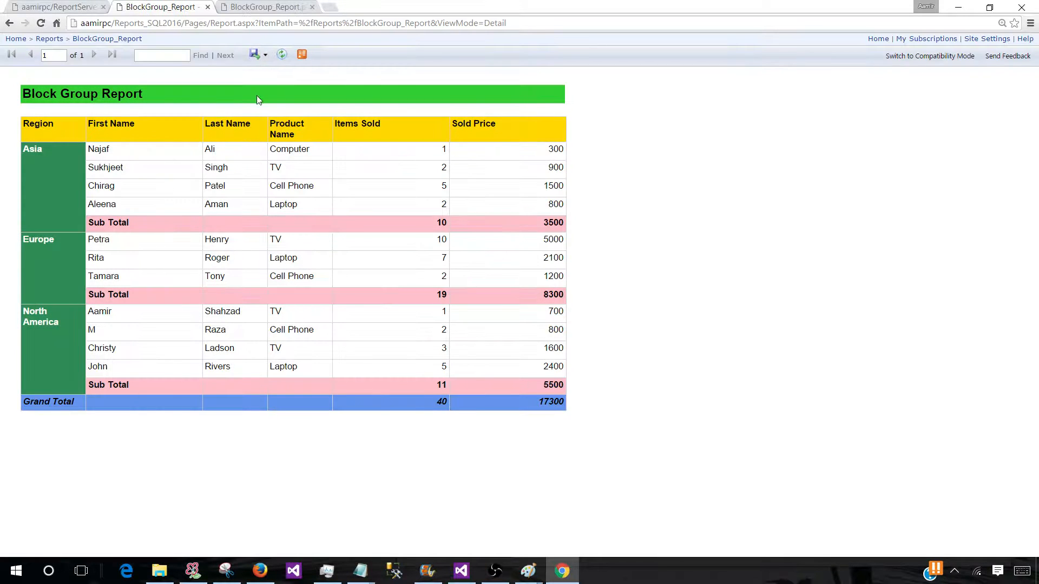
# Export the report as a TIFF file, view it, then close the image viewer
pyautogui.click(254, 55)
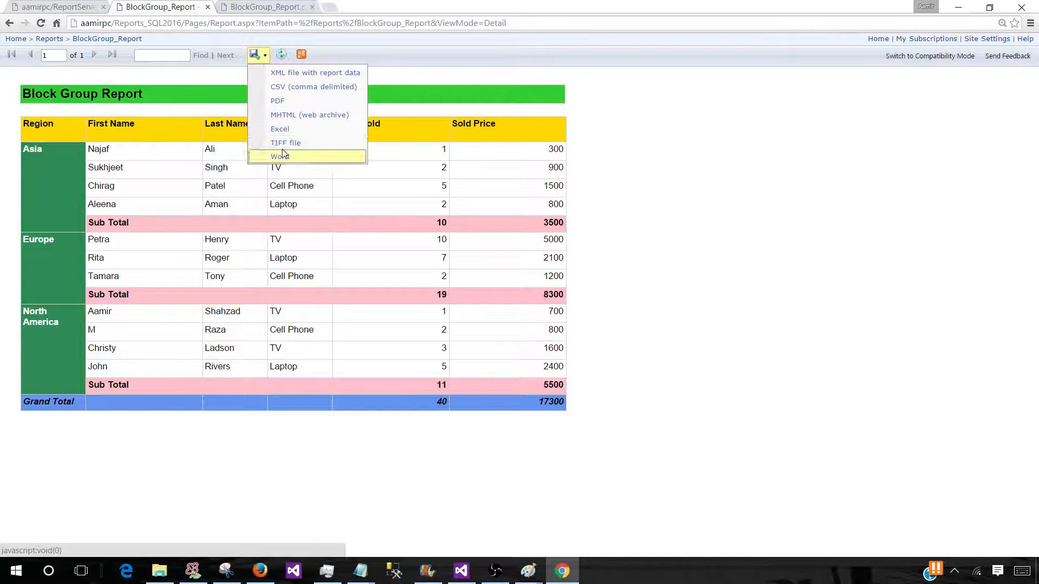
pyautogui.click(285, 142)
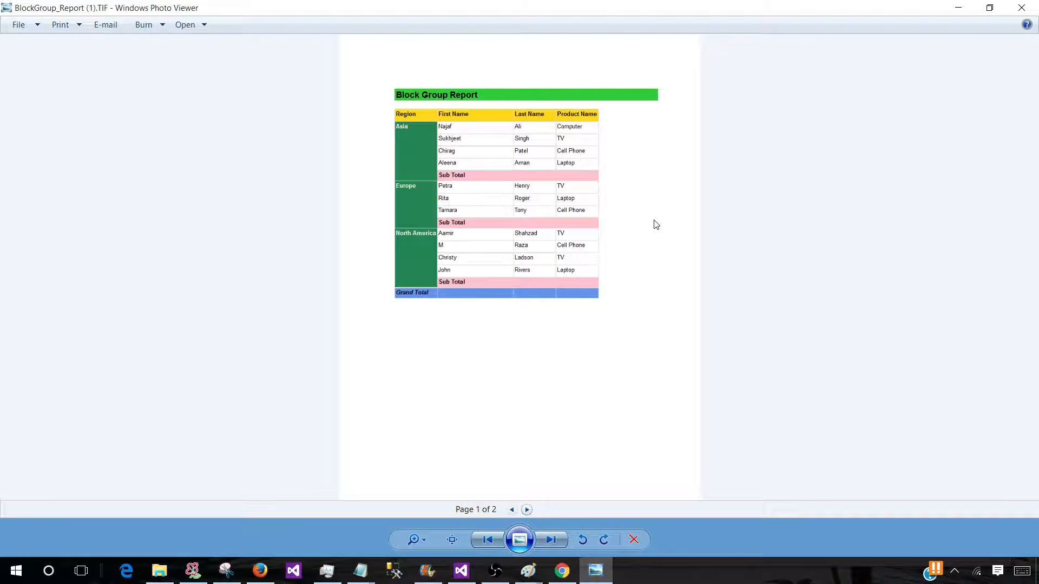
pyautogui.click(527, 509)
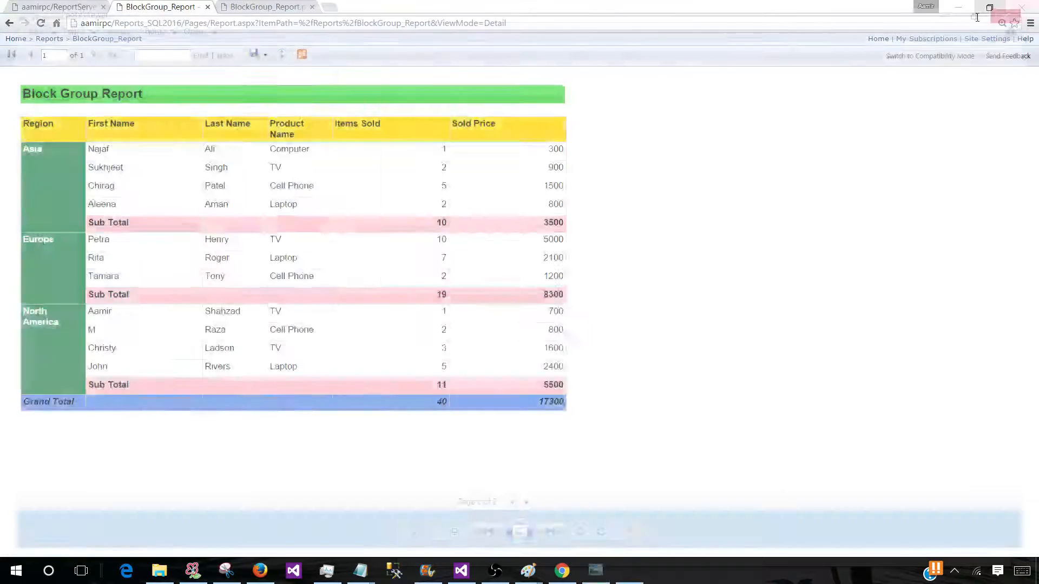
# Export the report to Excel and open the downloaded .xlsx workbook
pyautogui.click(254, 54)
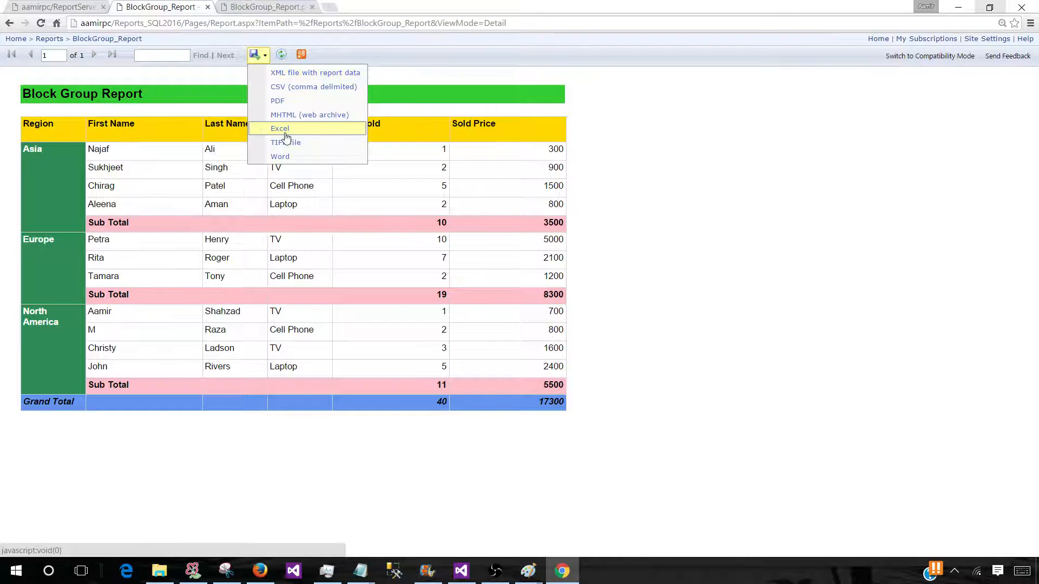
pyautogui.click(279, 128)
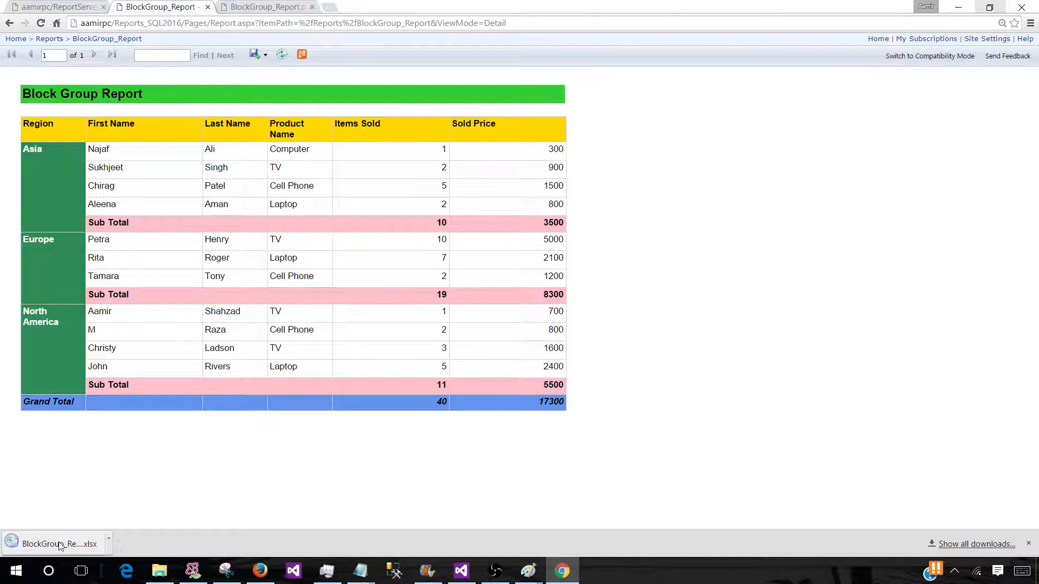
pyautogui.click(56, 543)
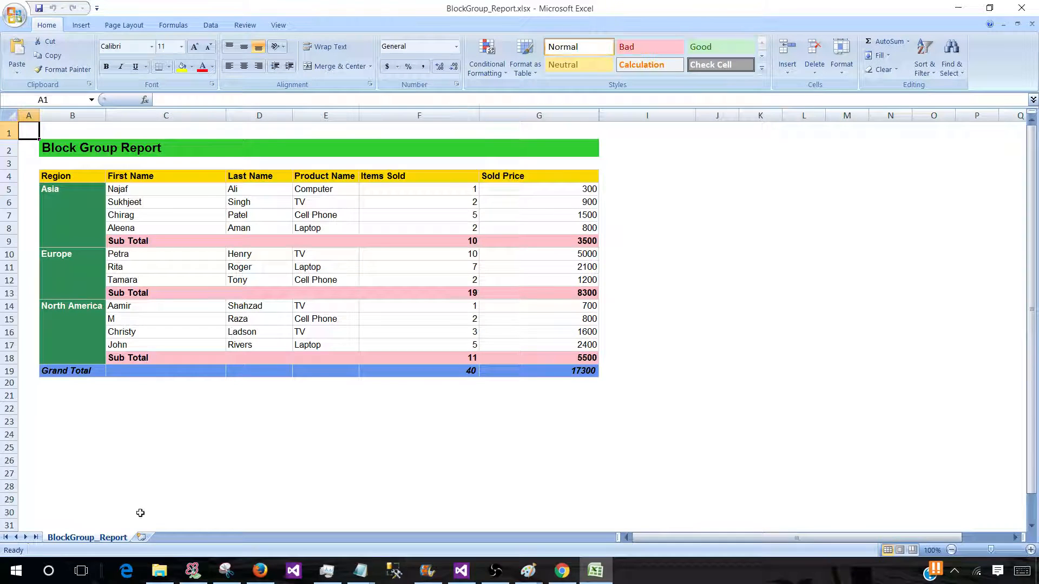
# Inspect the BlockGroup_Report sheet, adding a blank worksheet, then close Excel
pyautogui.click(136, 537)
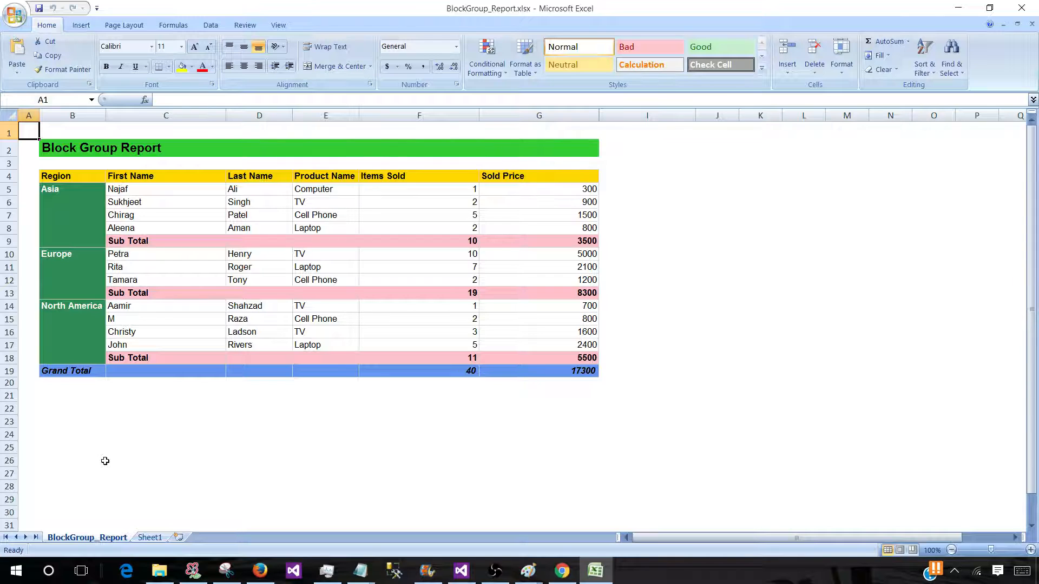
pyautogui.moveTo(110, 528)
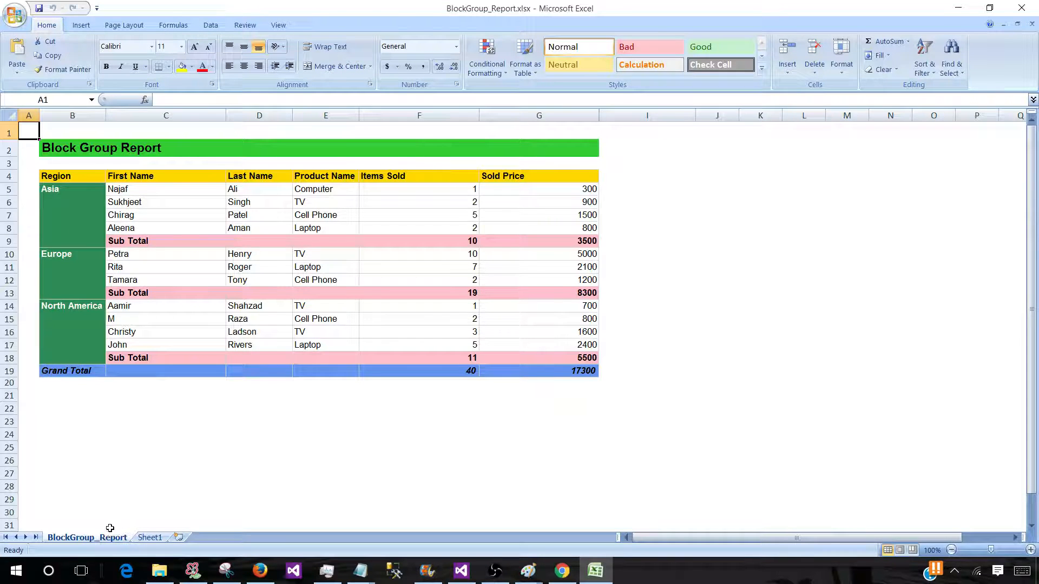
pyautogui.moveTo(101, 527)
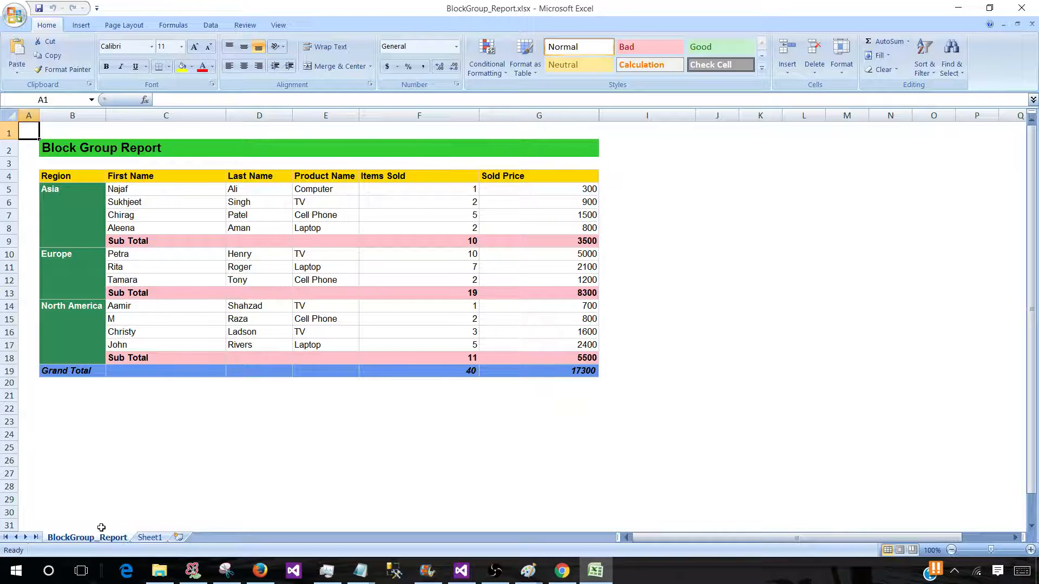
pyautogui.moveTo(106, 530)
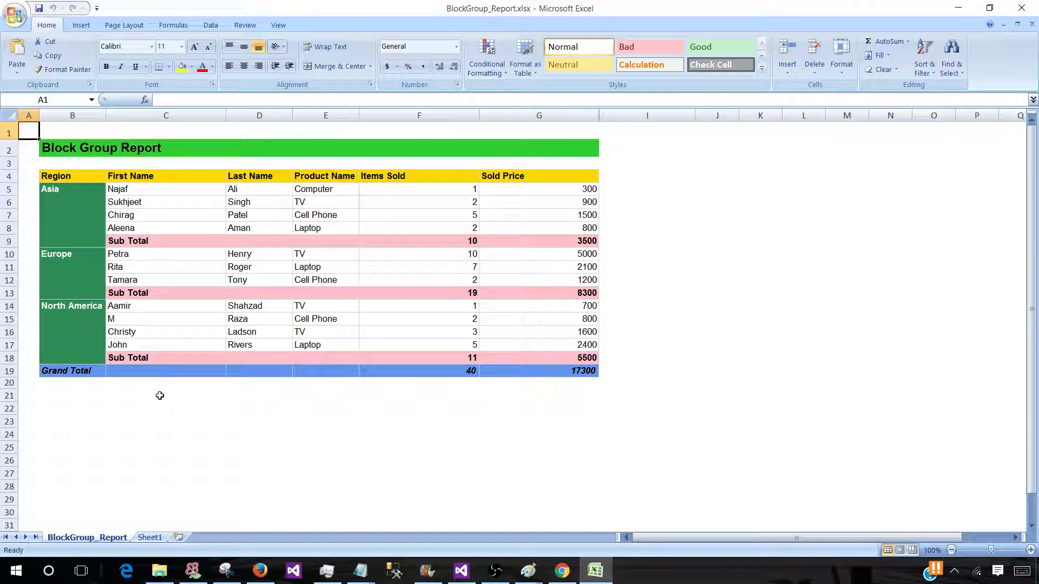
pyautogui.moveTo(419, 397)
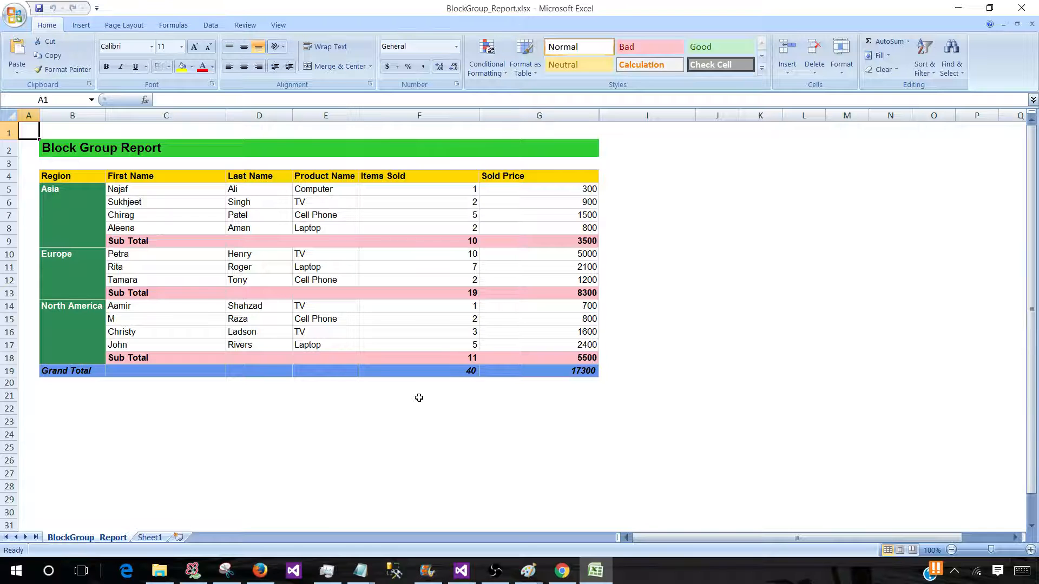
pyautogui.click(1020, 8)
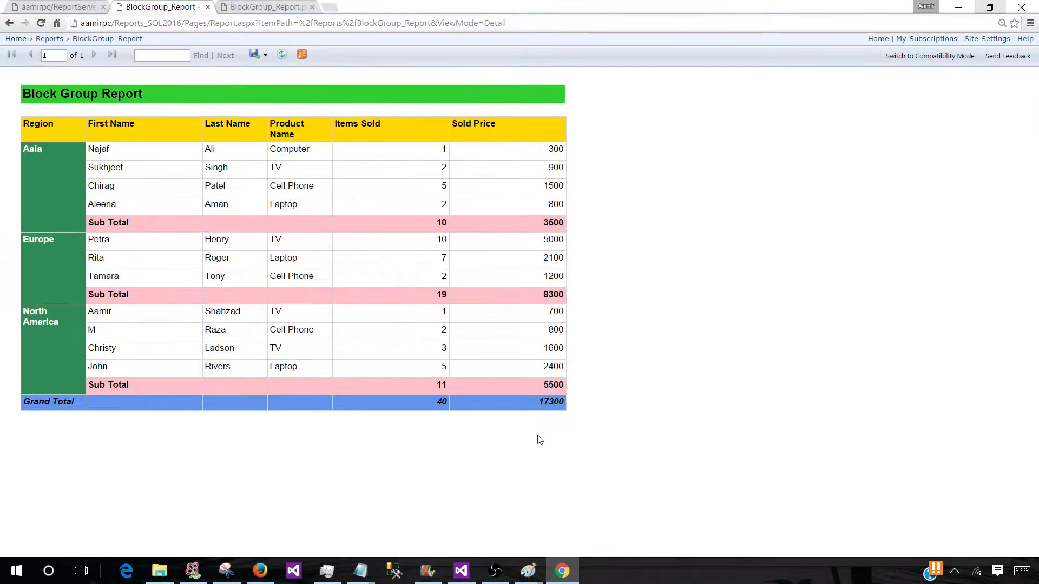
pyautogui.moveTo(490, 538)
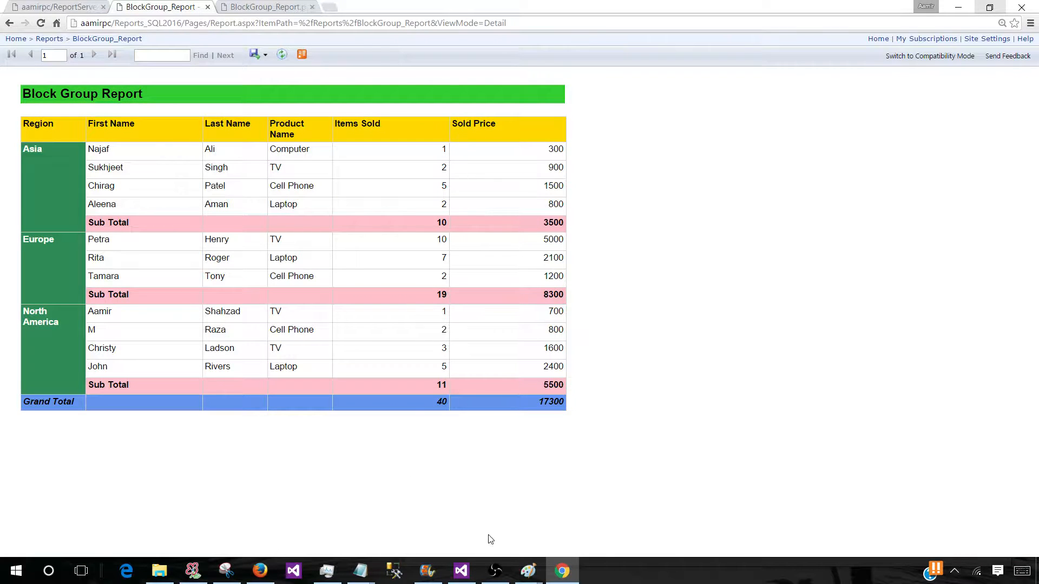
# Reopen the Export drop-down to list formats from XML through Word
pyautogui.click(528, 571)
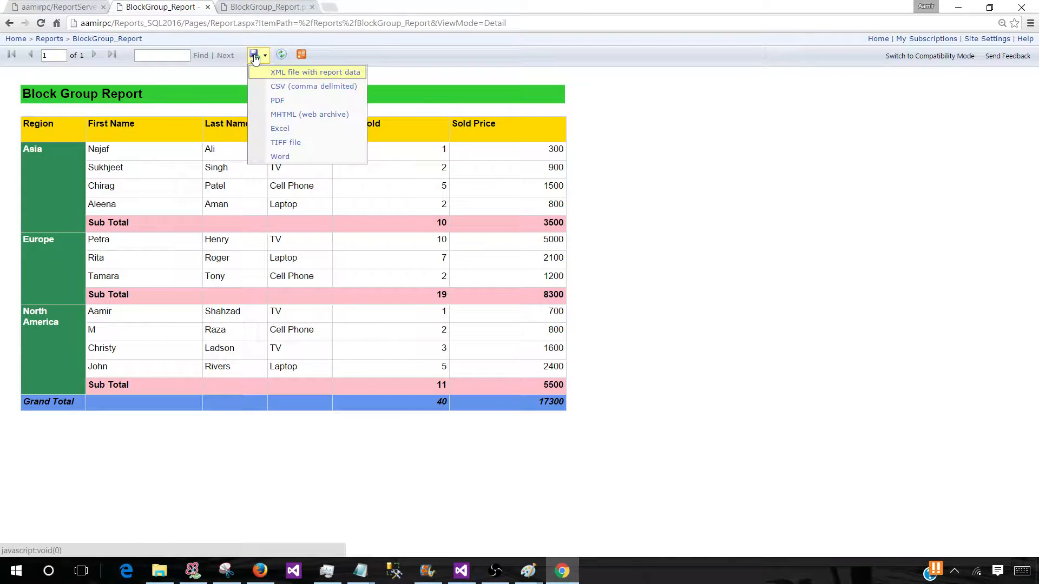
pyautogui.moveTo(292, 103)
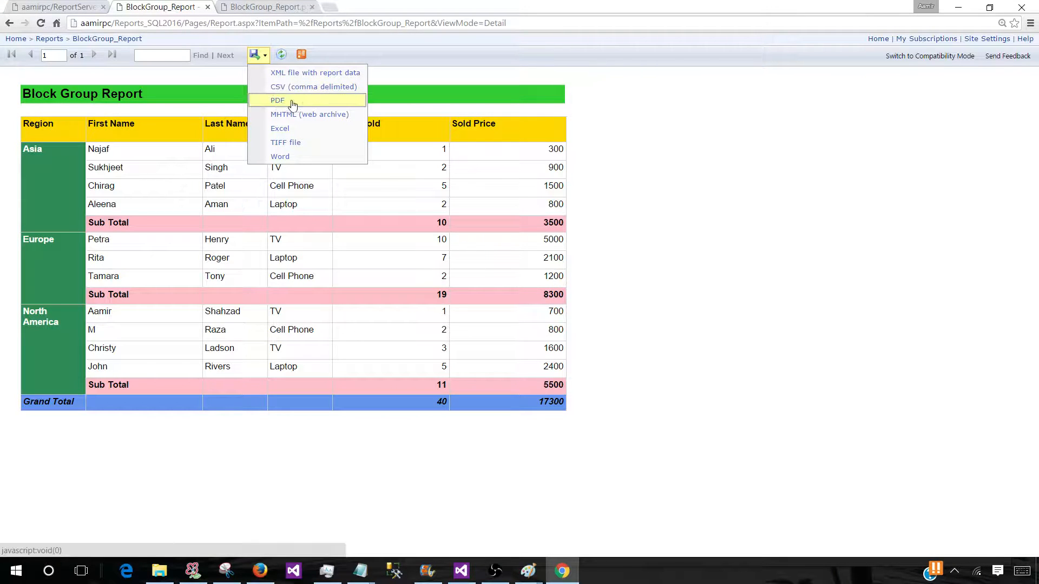
pyautogui.moveTo(279, 128)
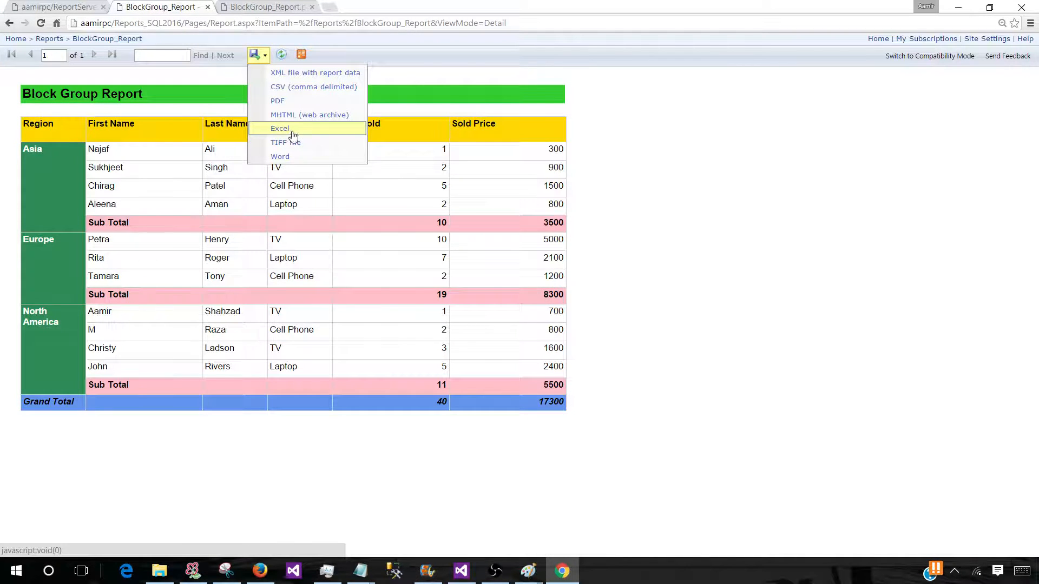
pyautogui.moveTo(280, 127)
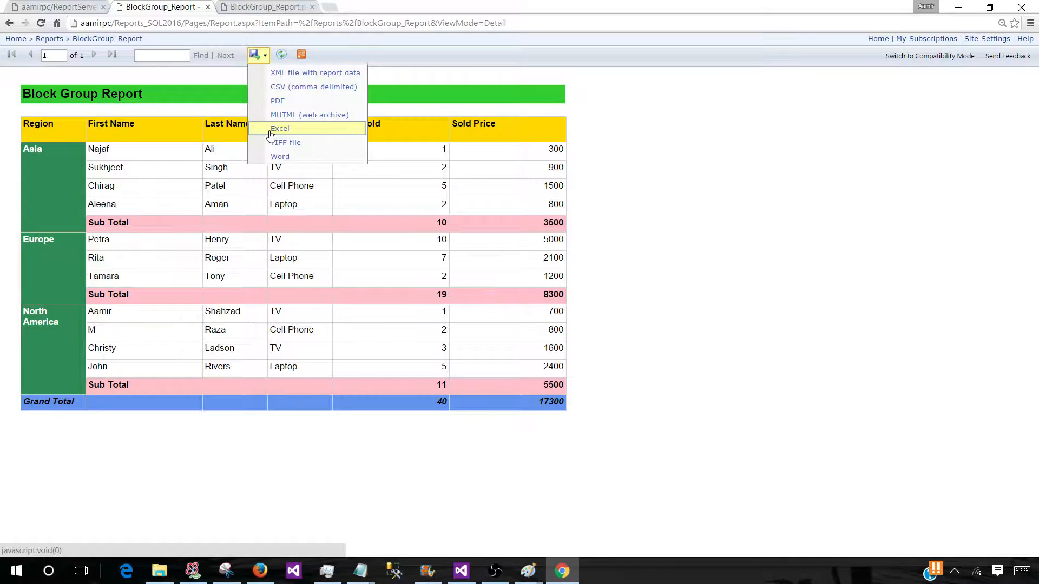
pyautogui.moveTo(280, 128)
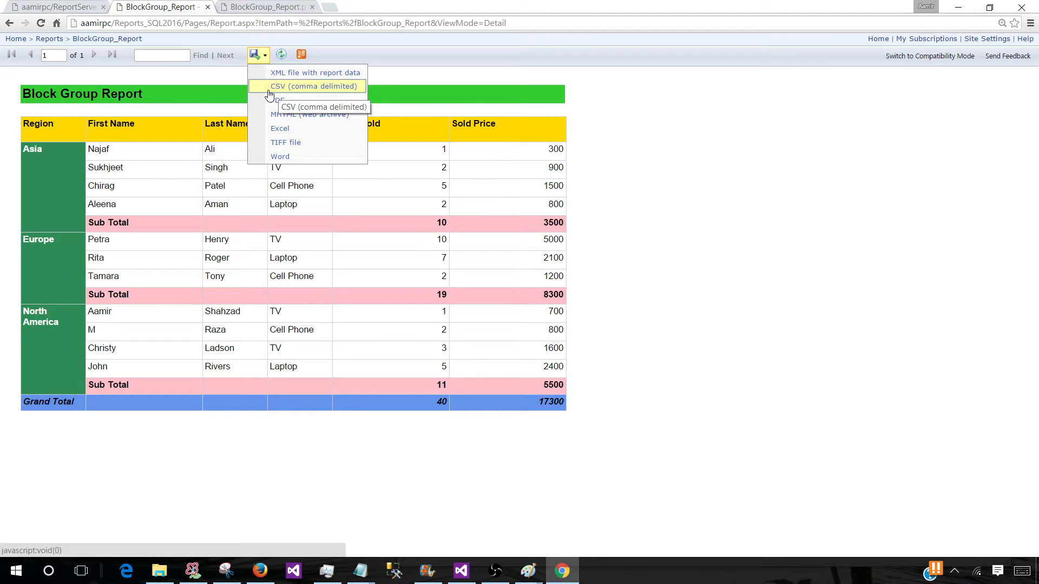
pyautogui.moveTo(265, 94)
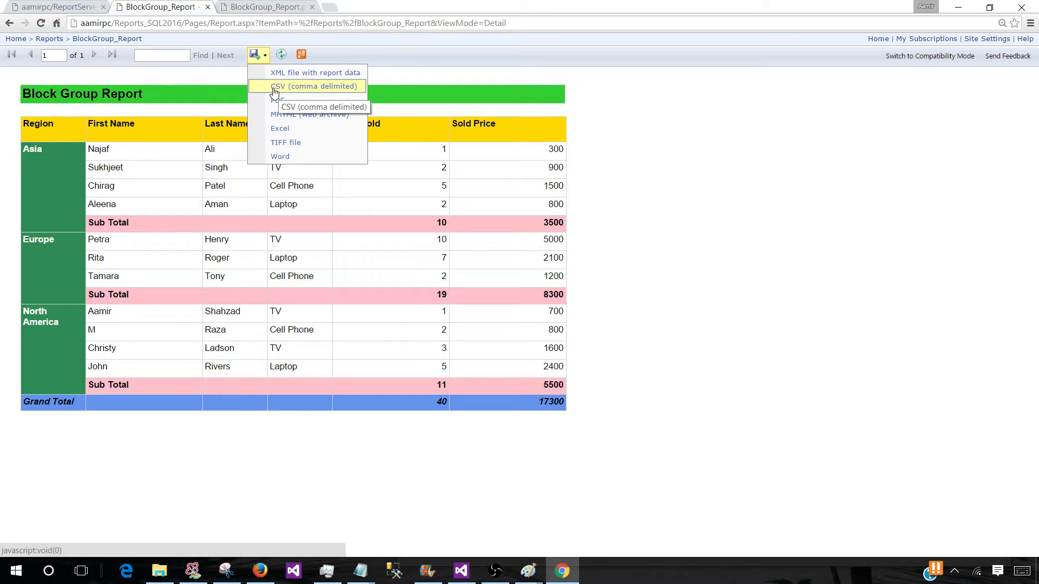
pyautogui.moveTo(285, 146)
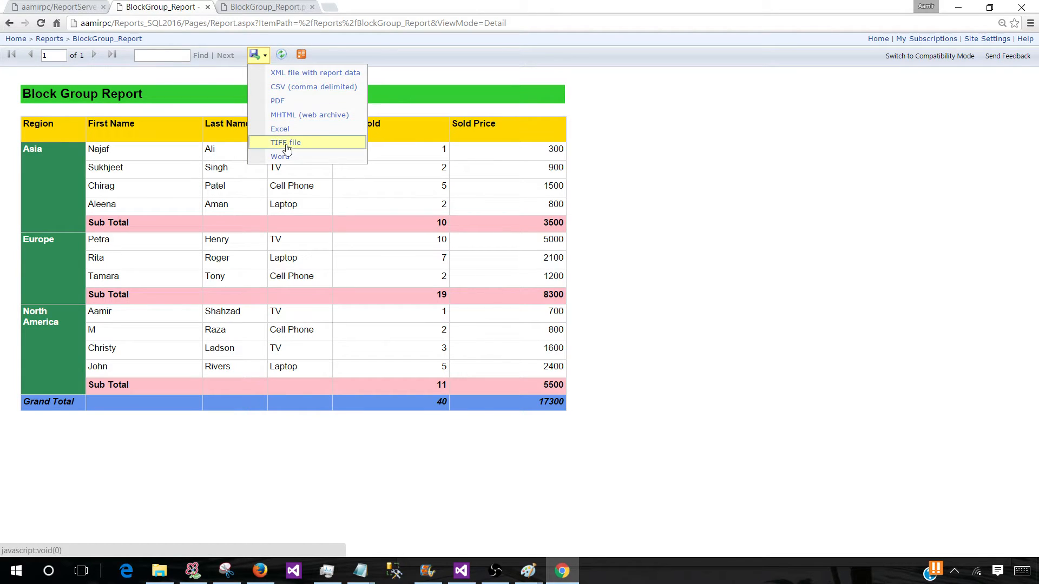
pyautogui.moveTo(279, 157)
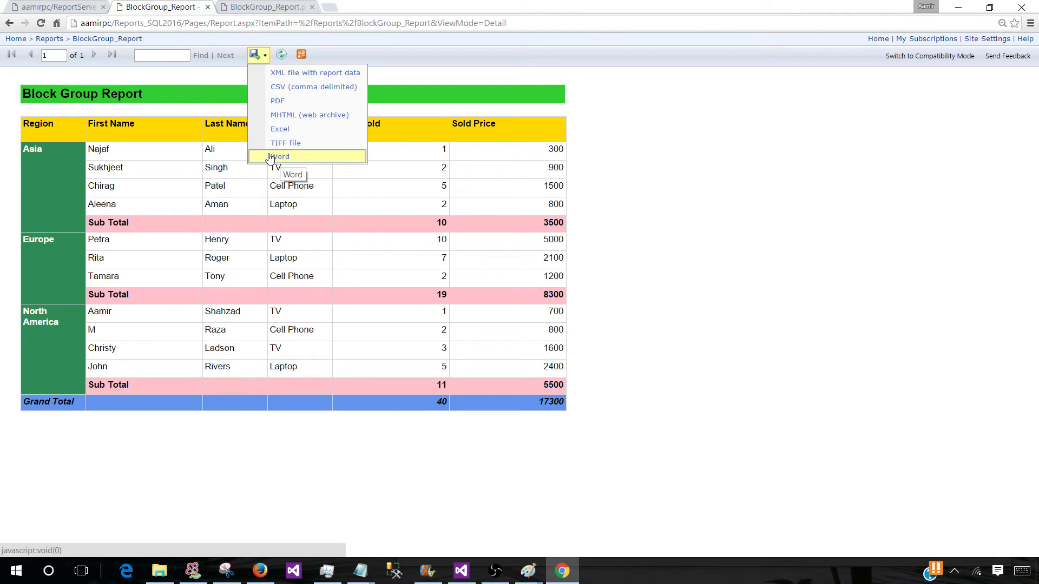
pyautogui.moveTo(731, 575)
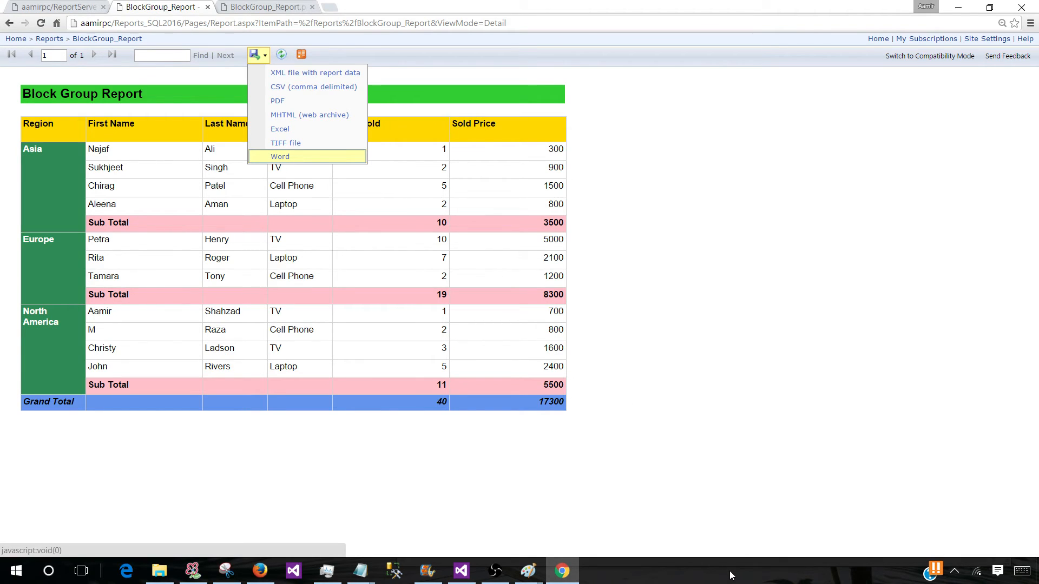